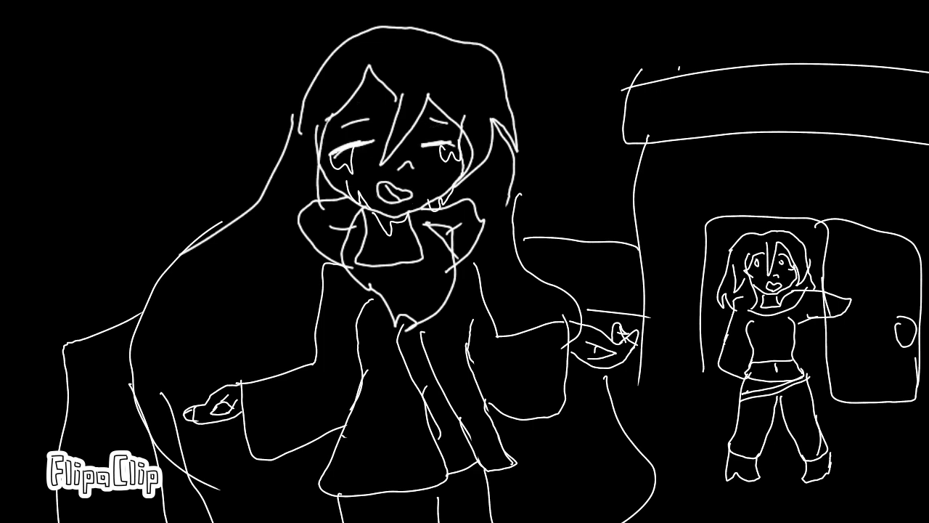
Play the animation to the next frame, where the girl's left eye becomes a squinting wink.
{"action": "left_click", "coordinate": [356, 141]}
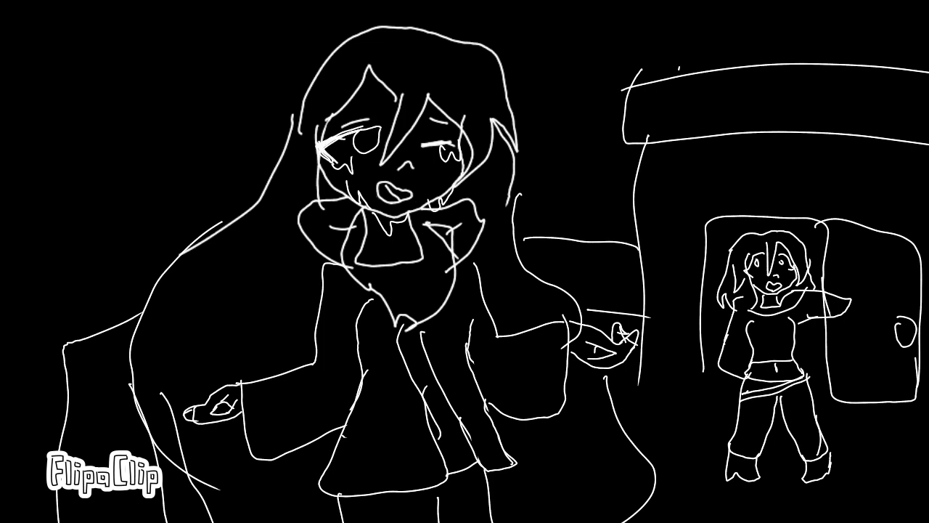